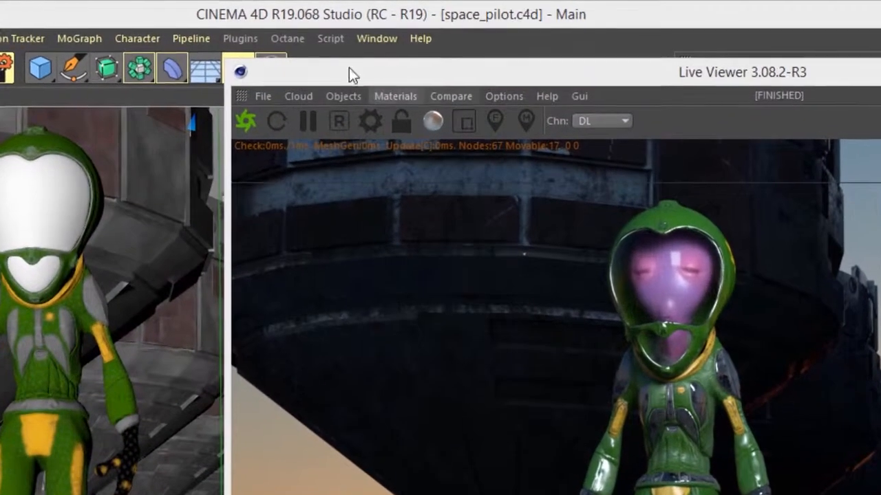
# Step: Open the compact Octane Render dialog, move it beside the Live Viewer, then revisit the Octane menu
pyautogui.click(287, 38)
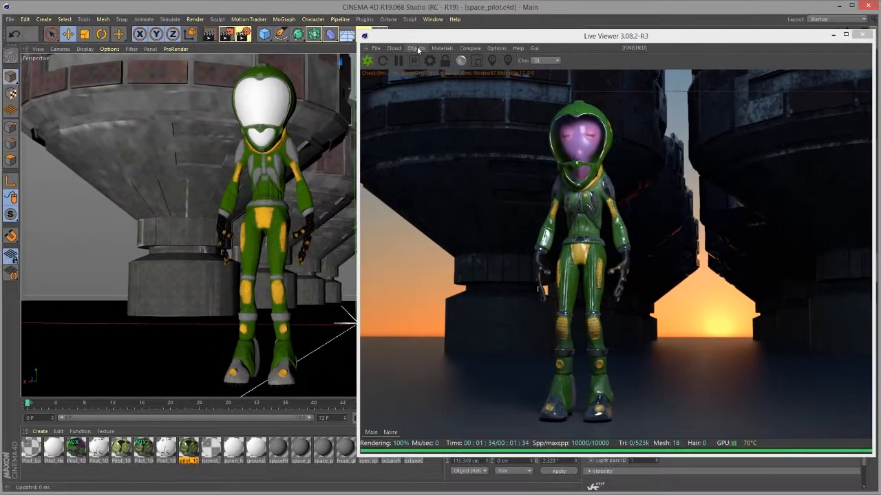
pyautogui.click(388, 18)
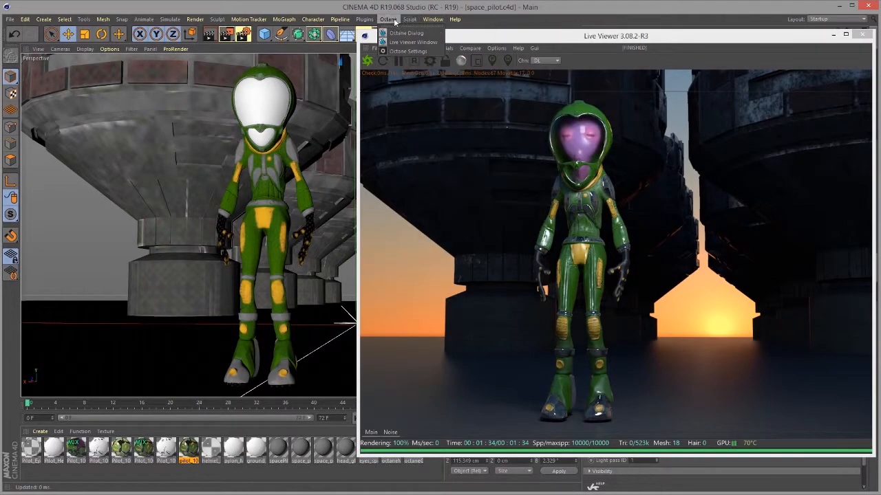
pyautogui.click(406, 33)
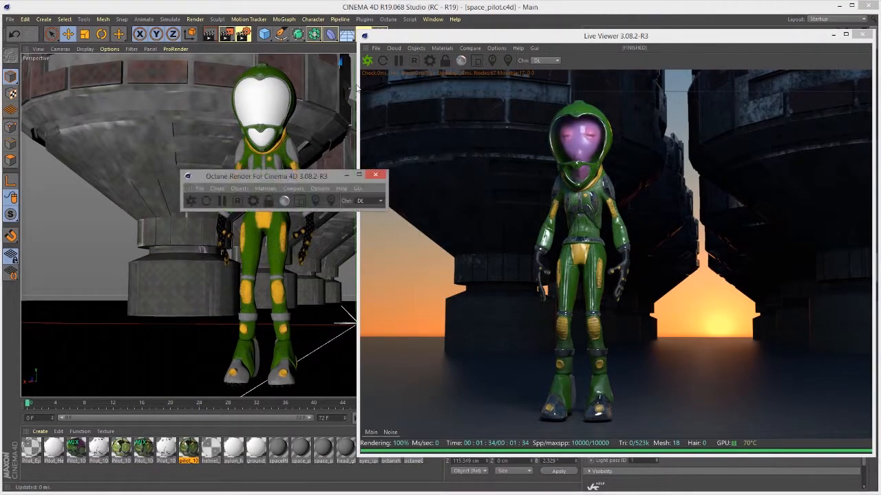
pyautogui.moveTo(267, 177); pyautogui.dragTo(433, 85)
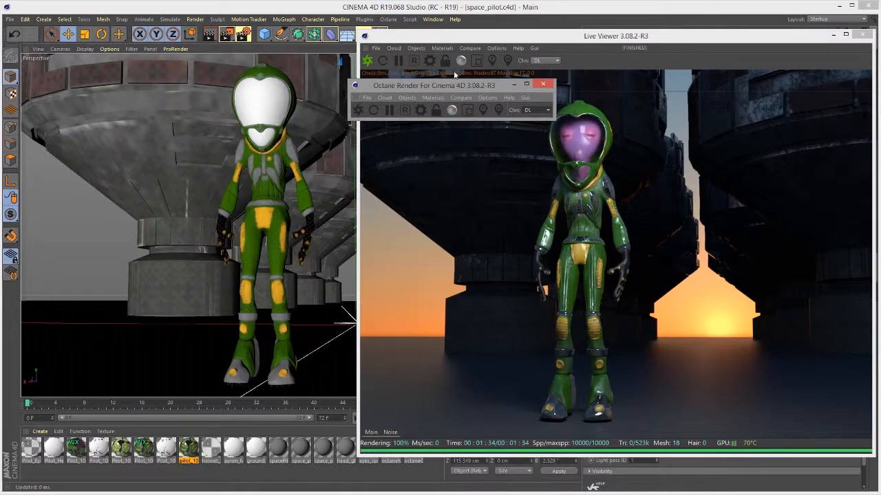
pyautogui.click(399, 60)
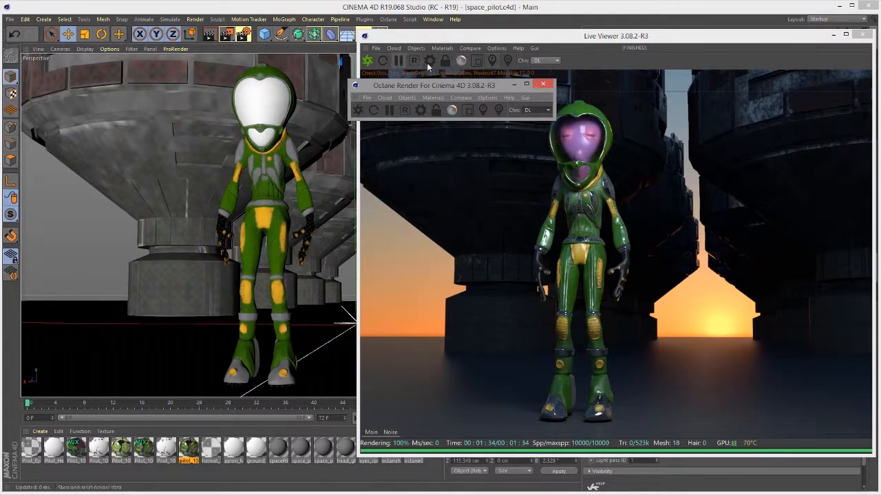
pyautogui.moveTo(430, 60)
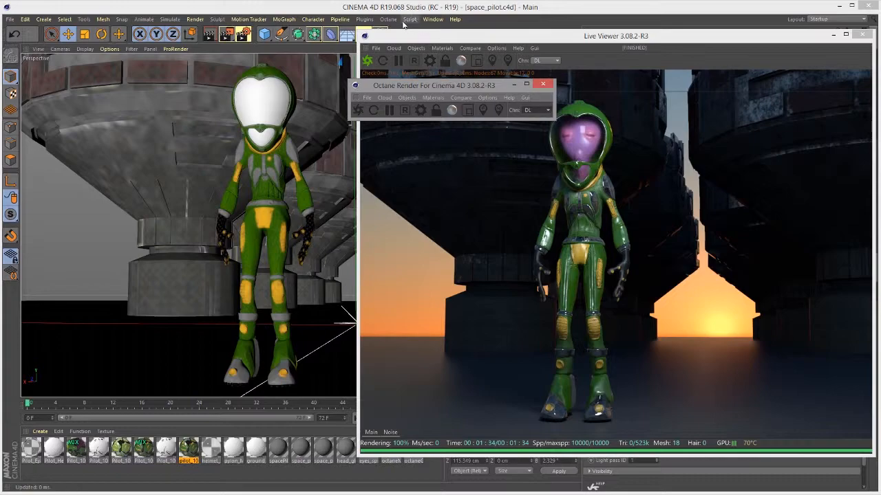
pyautogui.click(388, 19)
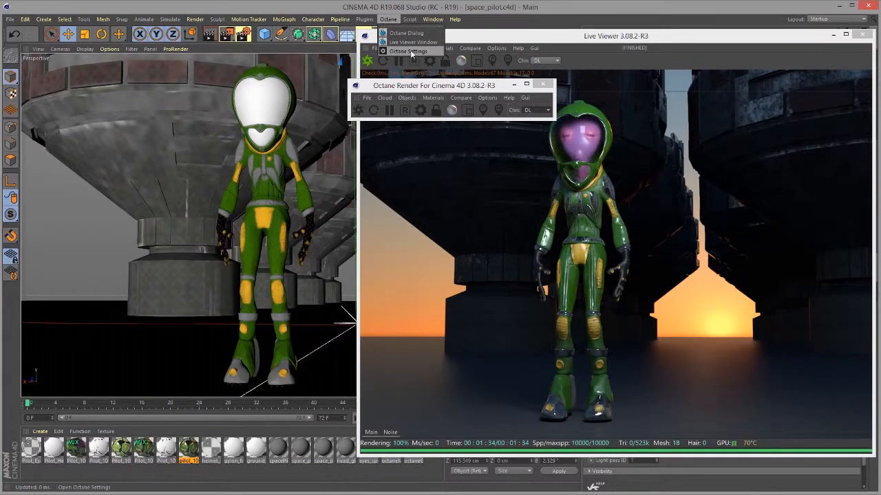
pyautogui.click(408, 51)
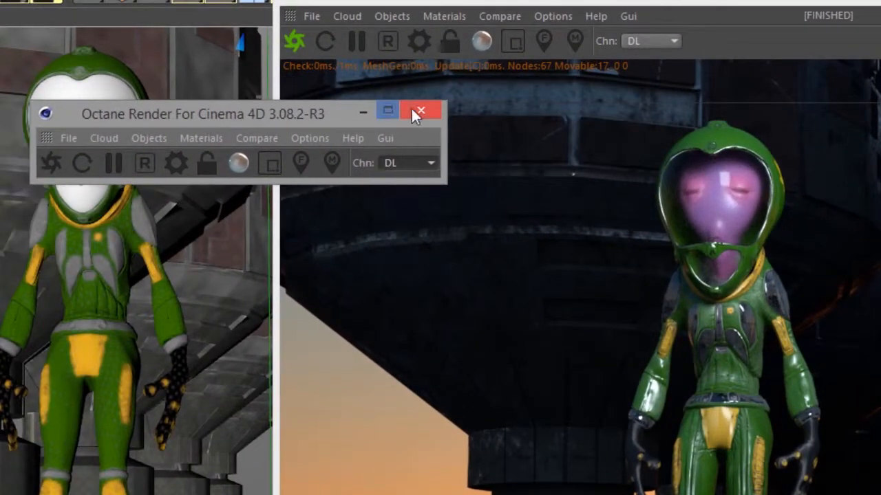
# Step: Close the Octane Render dialog and open the Octane Node Editor from the Materials menu
pyautogui.click(444, 16)
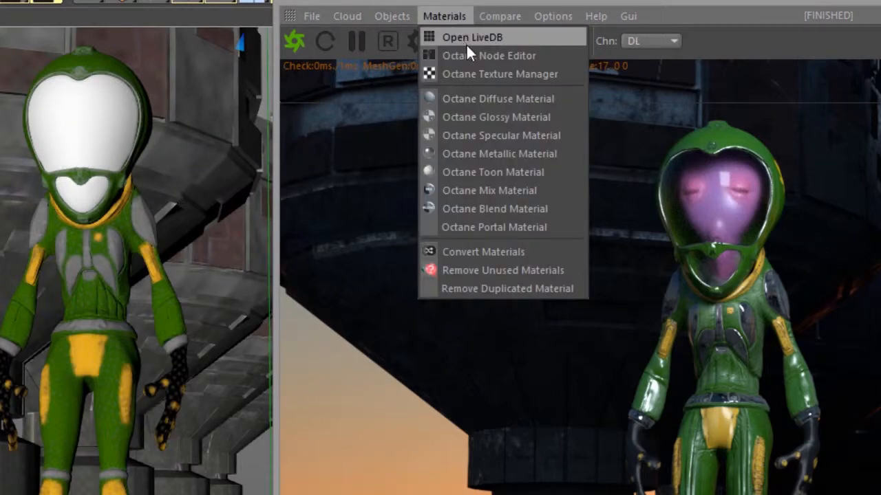
pyautogui.click(488, 56)
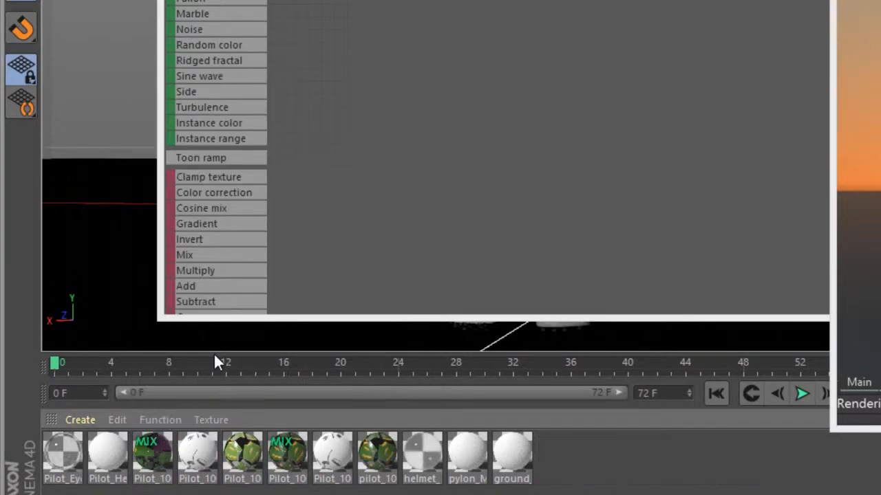
pyautogui.moveTo(327, 393)
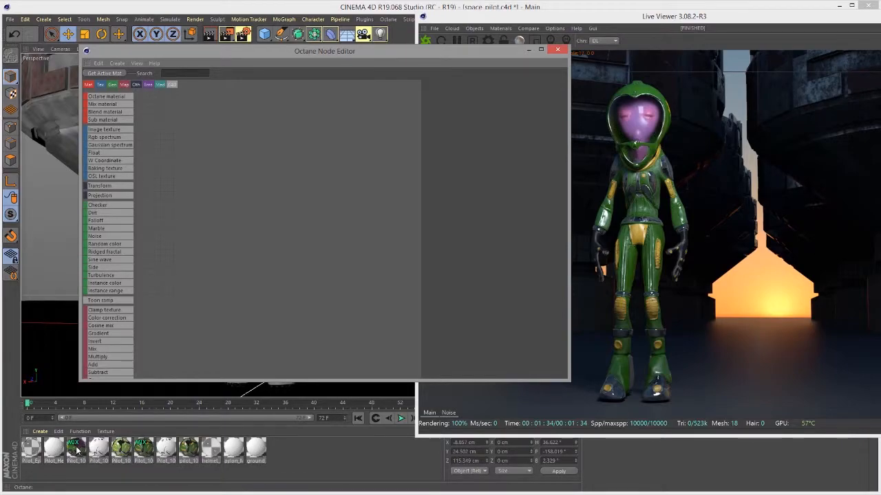
# Step: Load the Pilot_10 material's node network, then create a new Octane material
pyautogui.click(76, 448)
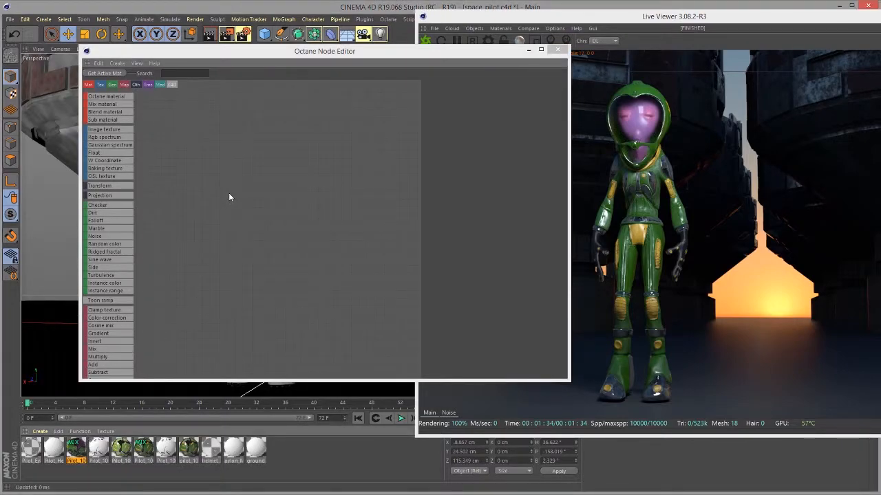
pyautogui.moveTo(288, 230)
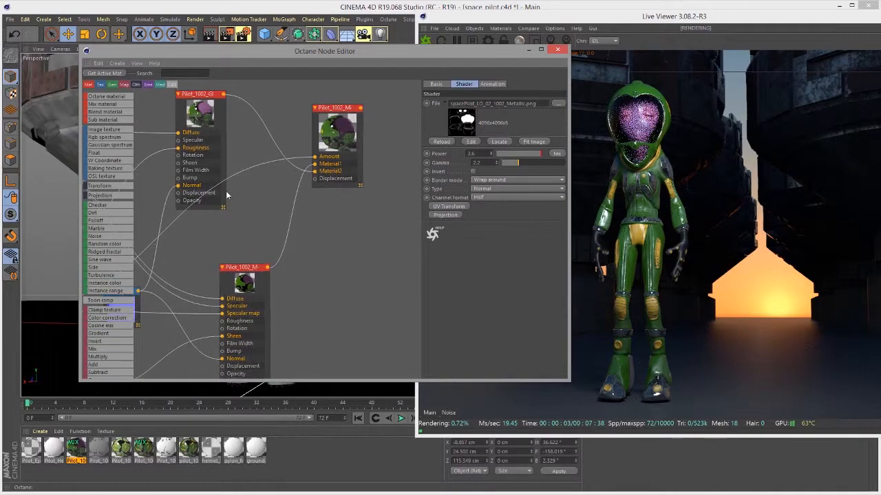
pyautogui.click(476, 83)
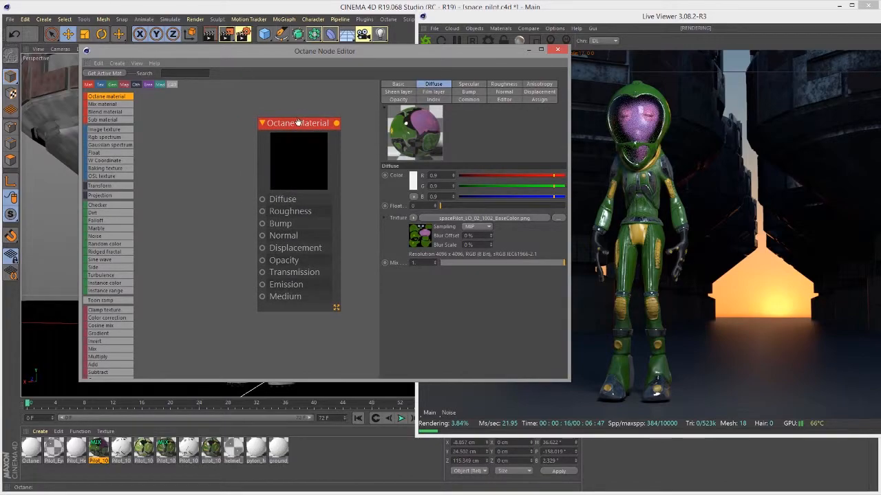
# Step: Select the new Octane material node and open its Material type list (Diffuse, Glossy, Specular, Metallic, Toon)
pyautogui.click(397, 83)
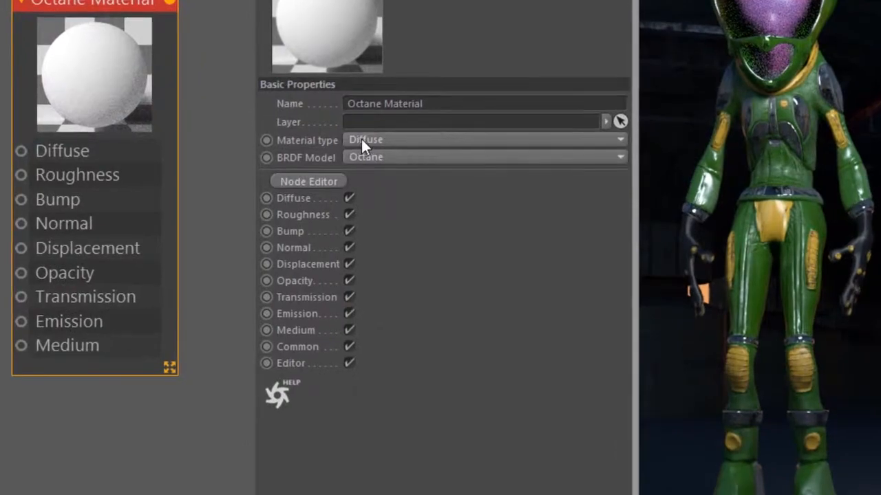
pyautogui.click(481, 139)
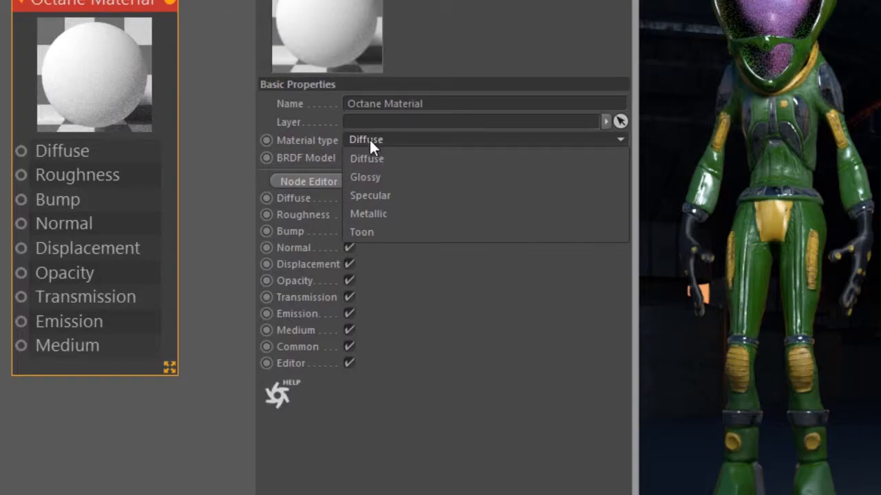
pyautogui.moveTo(367, 158)
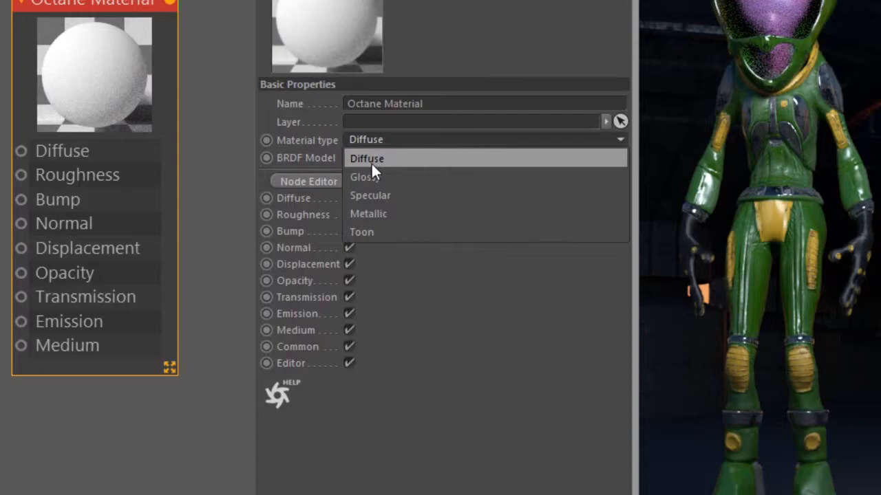
pyautogui.moveTo(375, 161)
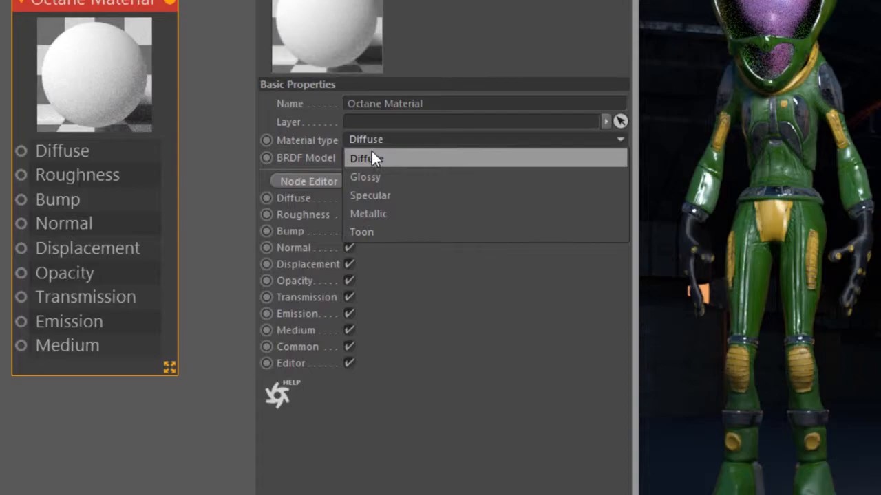
pyautogui.moveTo(371, 177)
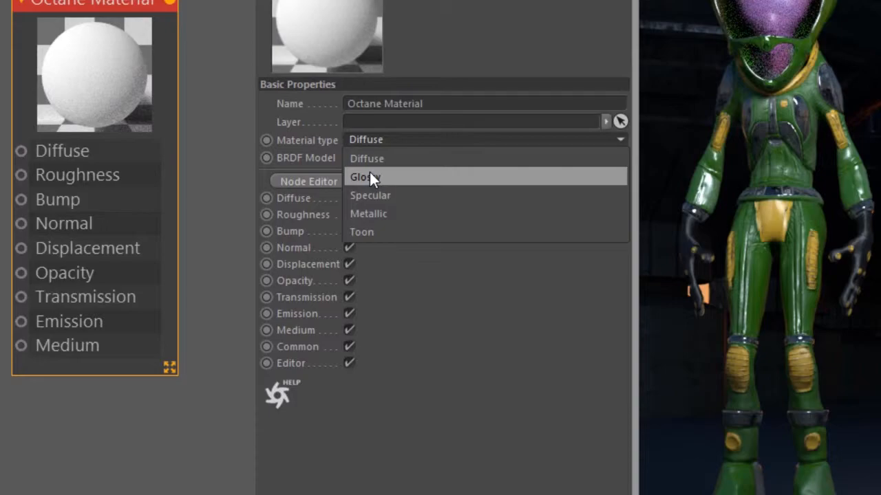
pyautogui.moveTo(379, 186)
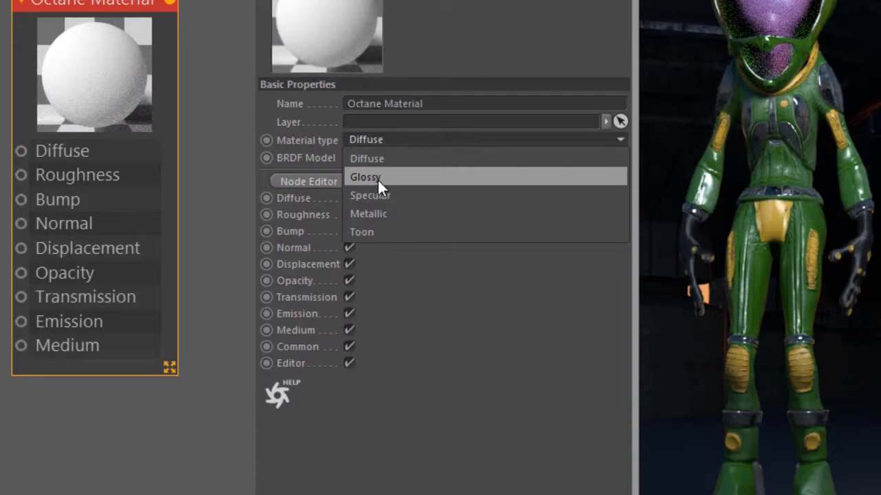
pyautogui.moveTo(377, 187)
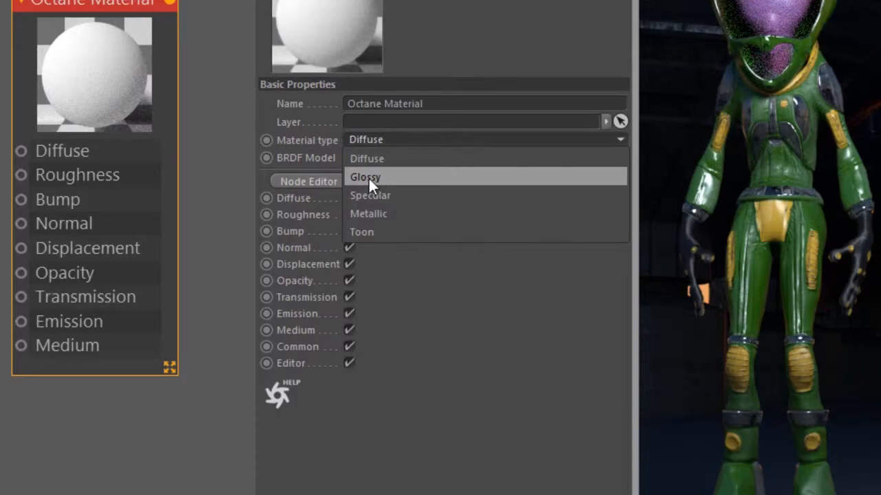
pyautogui.moveTo(375, 199)
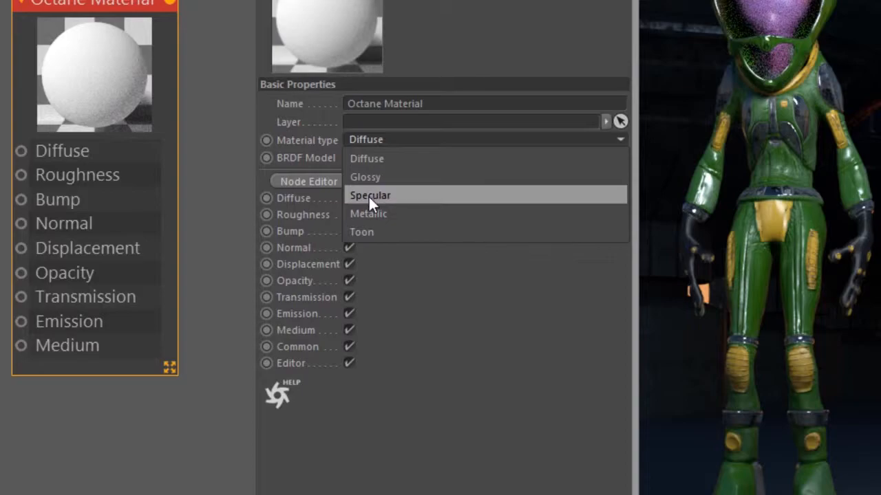
pyautogui.moveTo(386, 217)
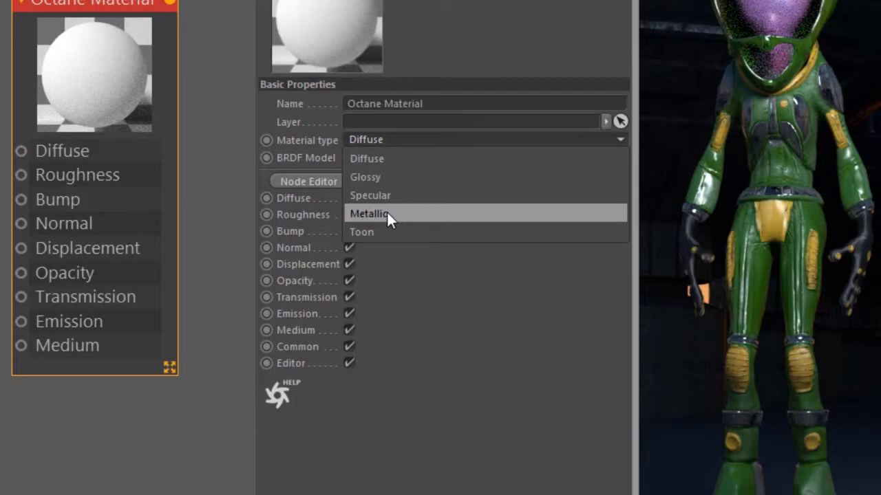
pyautogui.moveTo(386, 219)
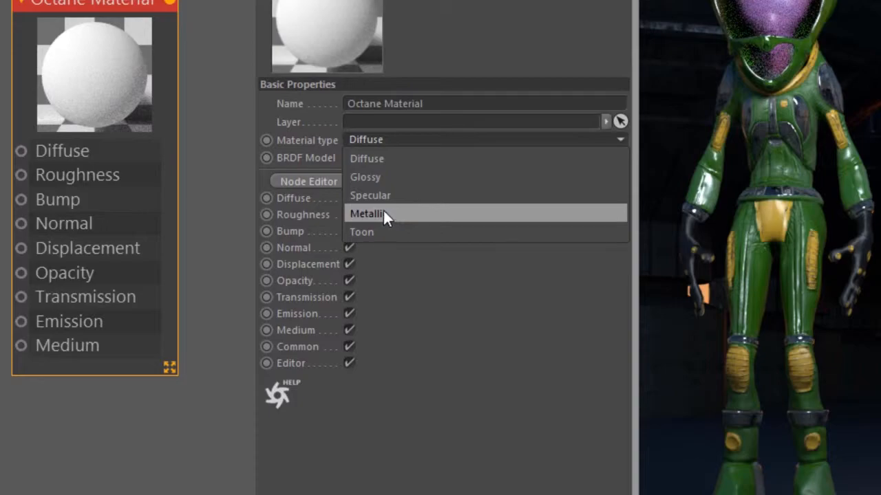
pyautogui.moveTo(371, 232)
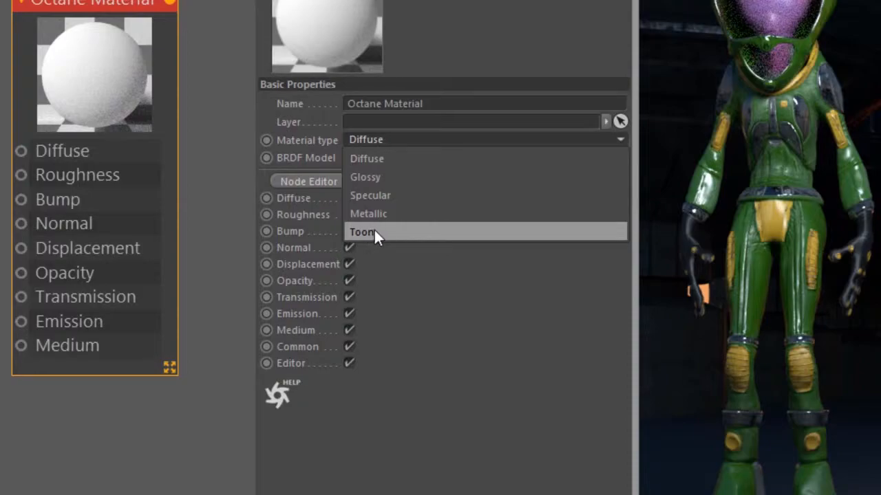
pyautogui.moveTo(375, 234)
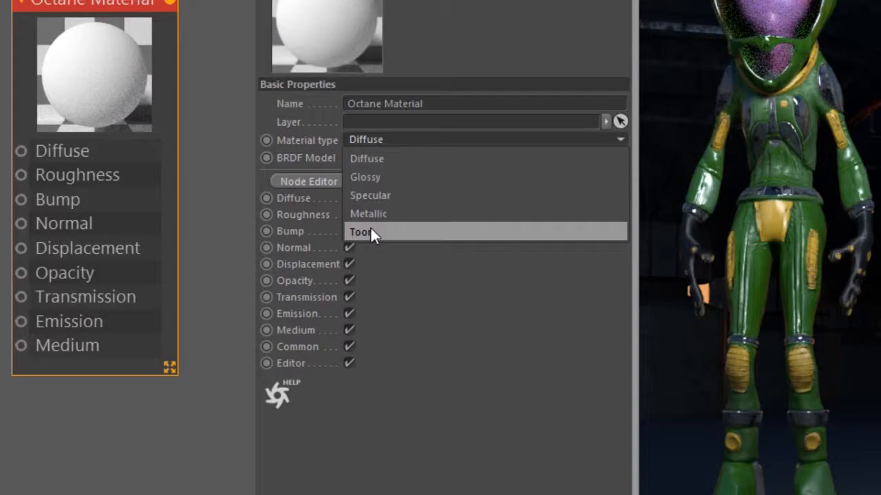
pyautogui.moveTo(370, 195)
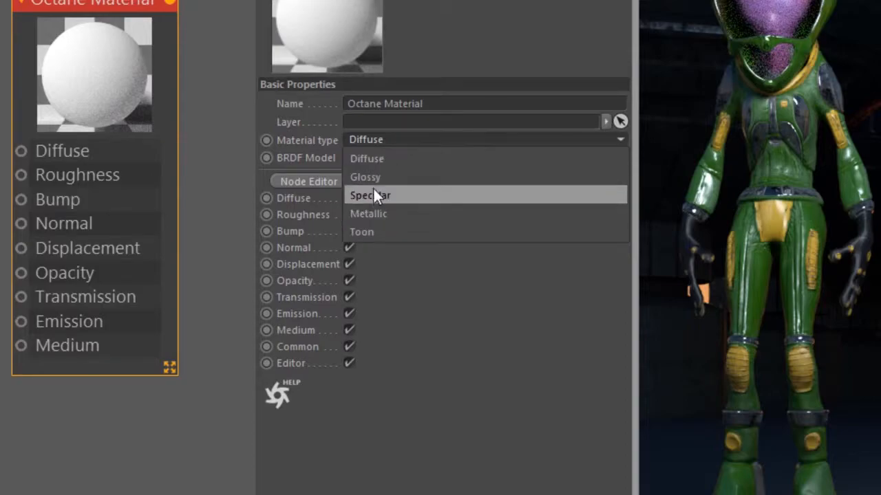
pyautogui.moveTo(367, 159)
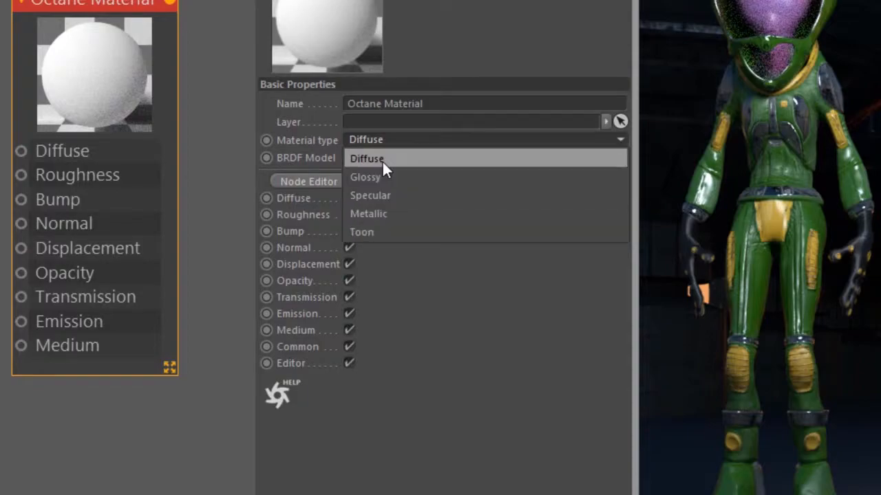
# Step: Leave the Octane material type set to Diffuse
pyautogui.click(367, 158)
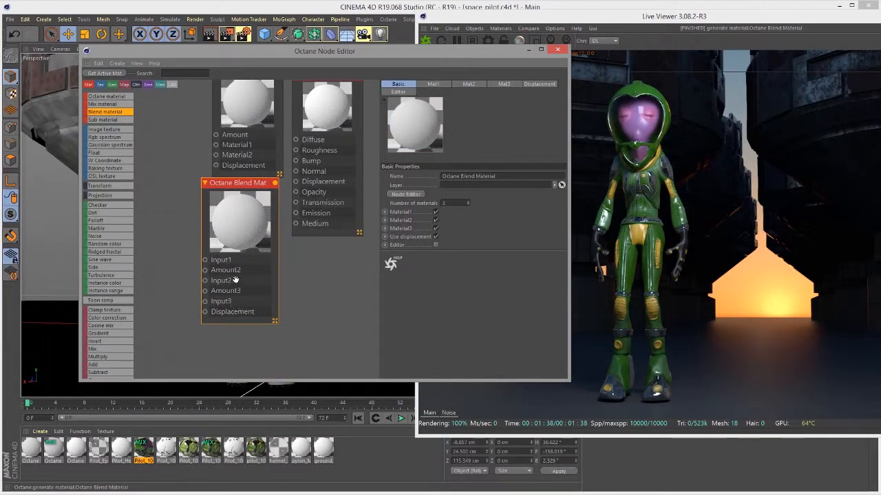
pyautogui.moveTo(225, 312)
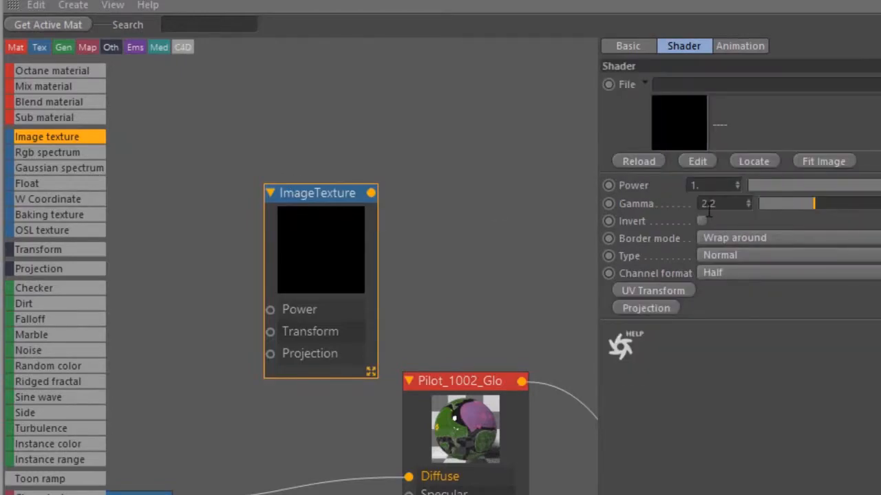
pyautogui.moveTo(639, 192)
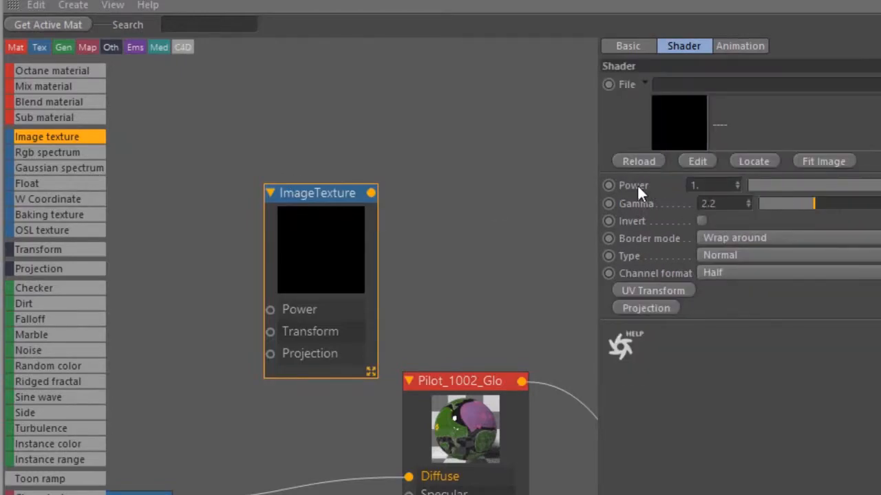
pyautogui.moveTo(602, 248)
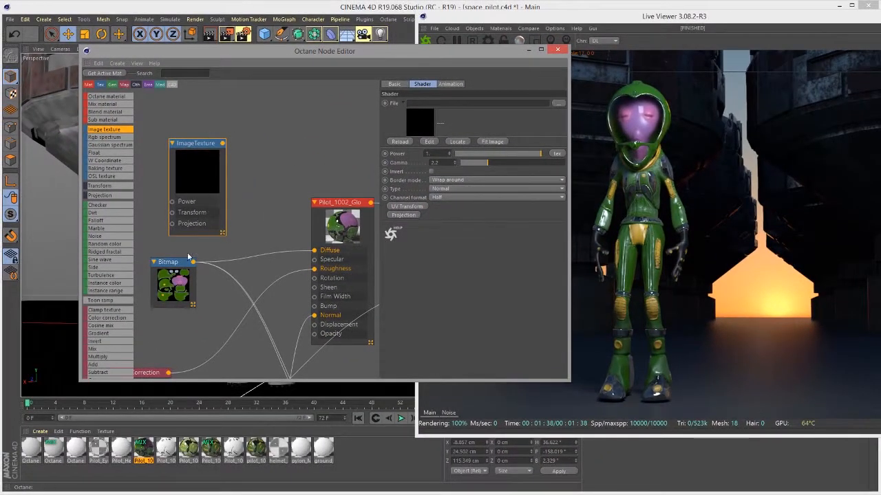
# Step: Select the Bitmap node feeding the glossy material's Diffuse to view its shader properties
pyautogui.click(172, 261)
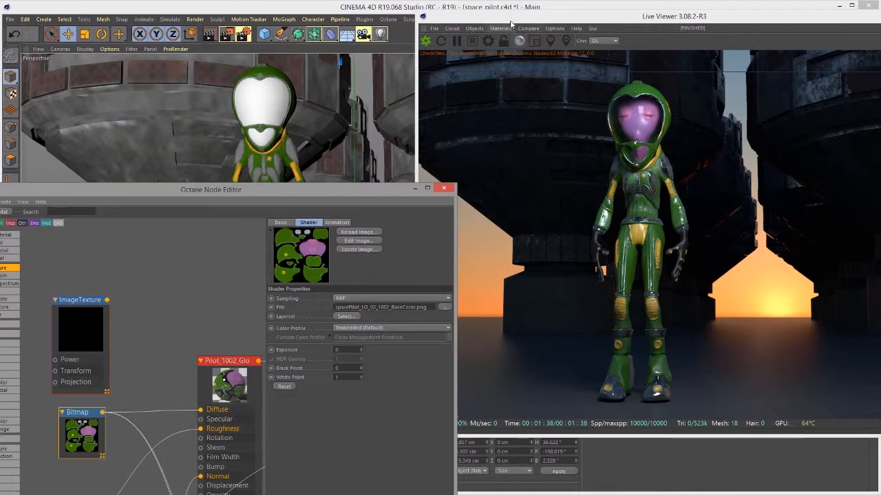
# Step: Open LiveDB and show the LocalDB category with the ArtRock and skin materials
pyautogui.click(357, 45)
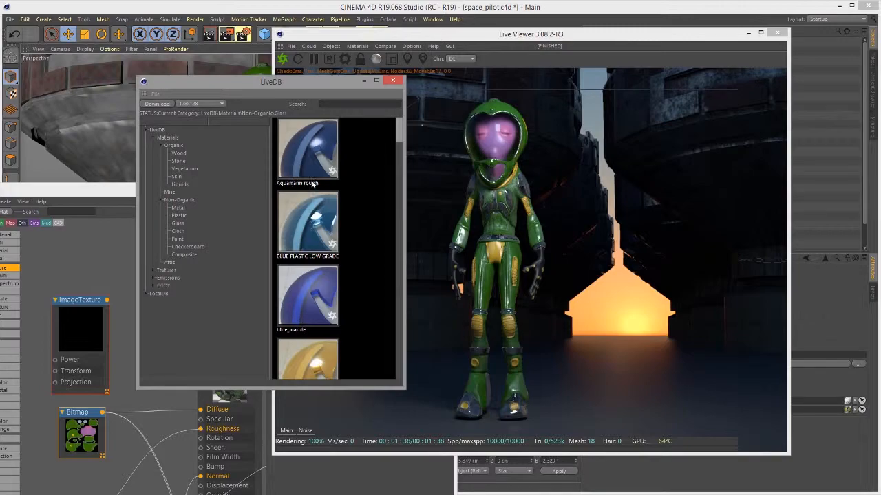
pyautogui.moveTo(182, 298)
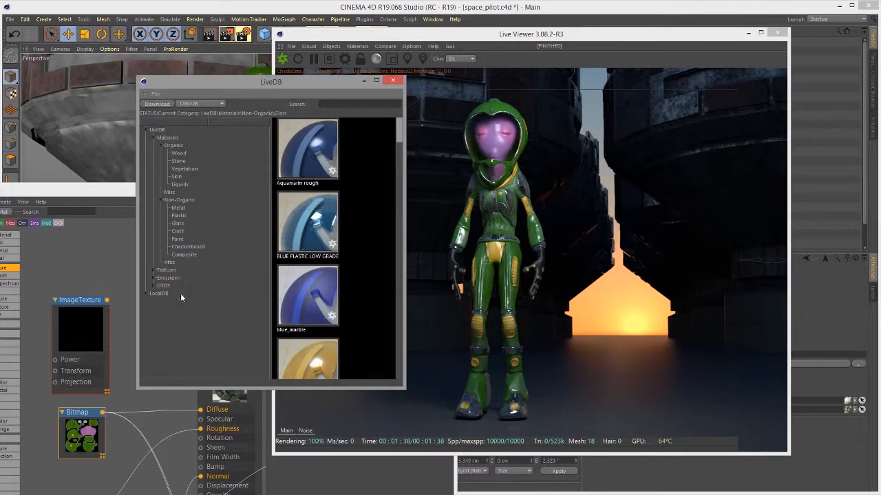
pyautogui.click(159, 294)
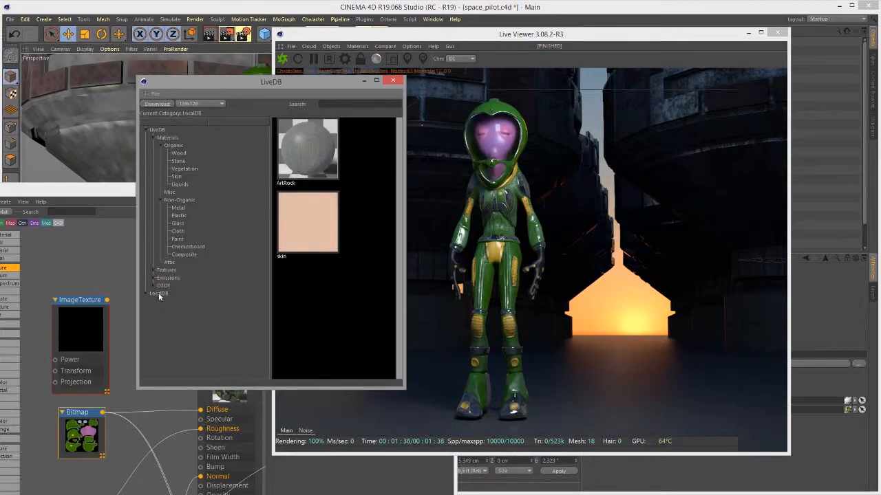
pyautogui.moveTo(239, 289)
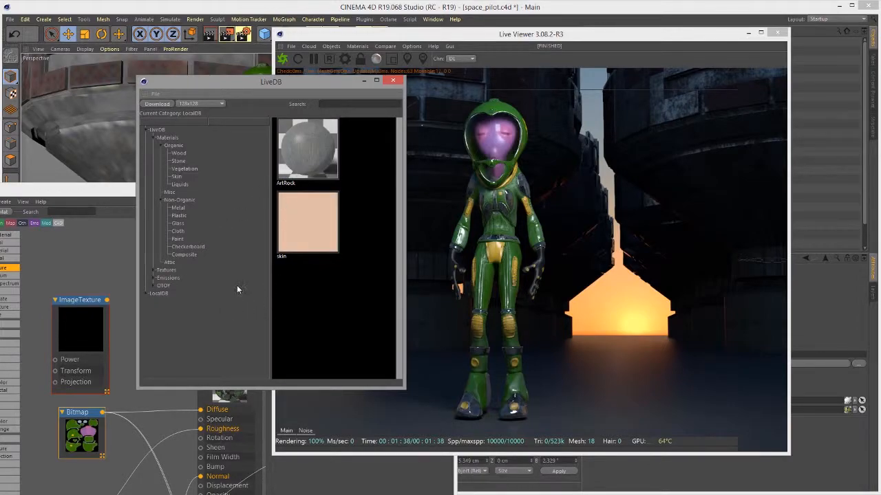
pyautogui.moveTo(331, 121)
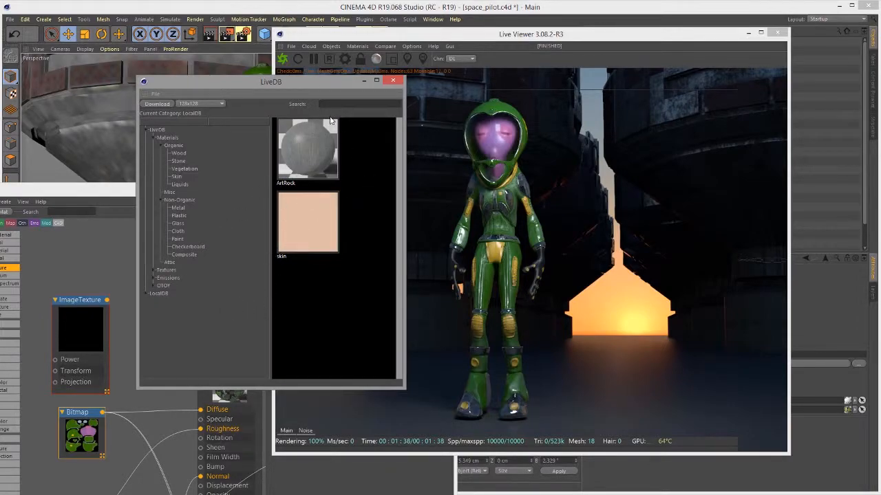